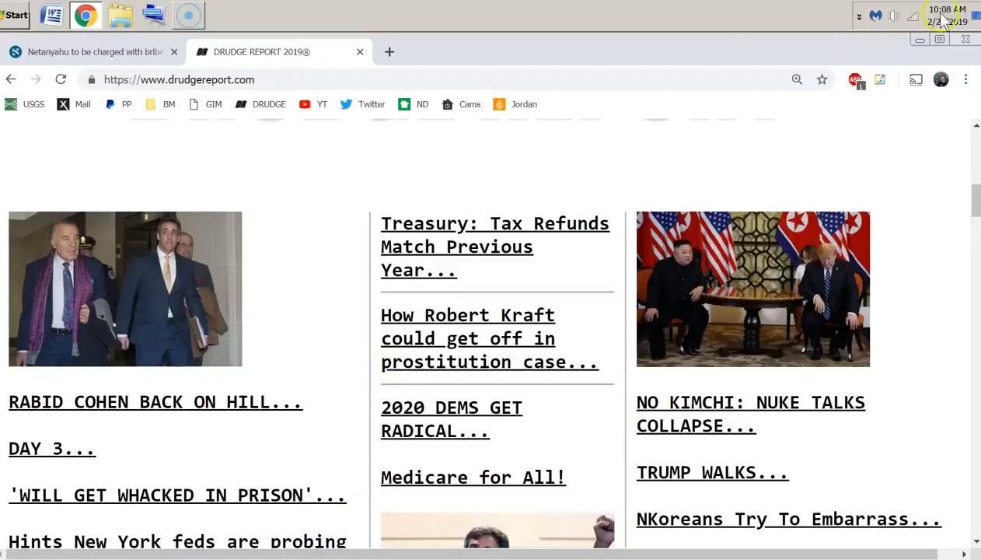
- Check today's date on the calendar, then scroll the Drudge Report to its lead Netanyahu bribery headlines
left_click(947, 12)
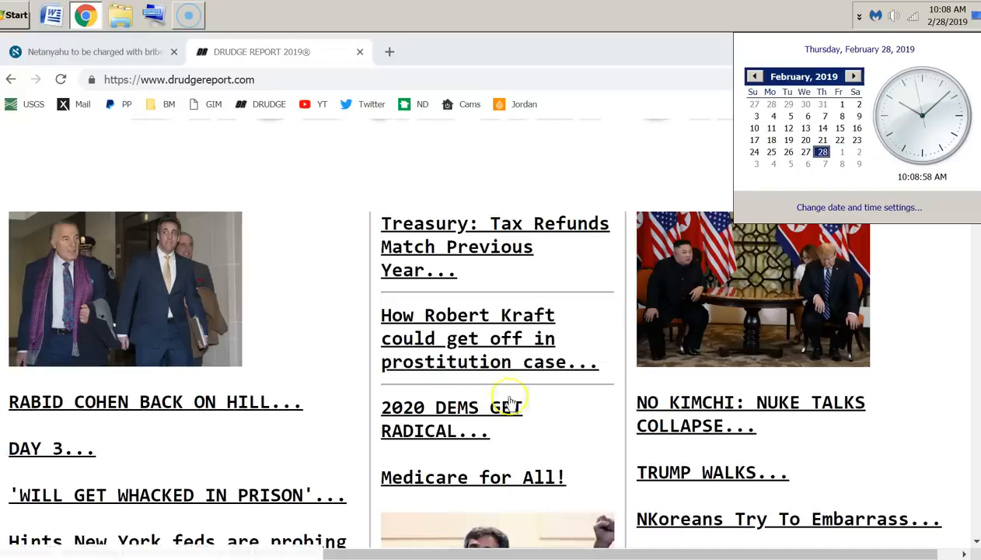
left_click(566, 146)
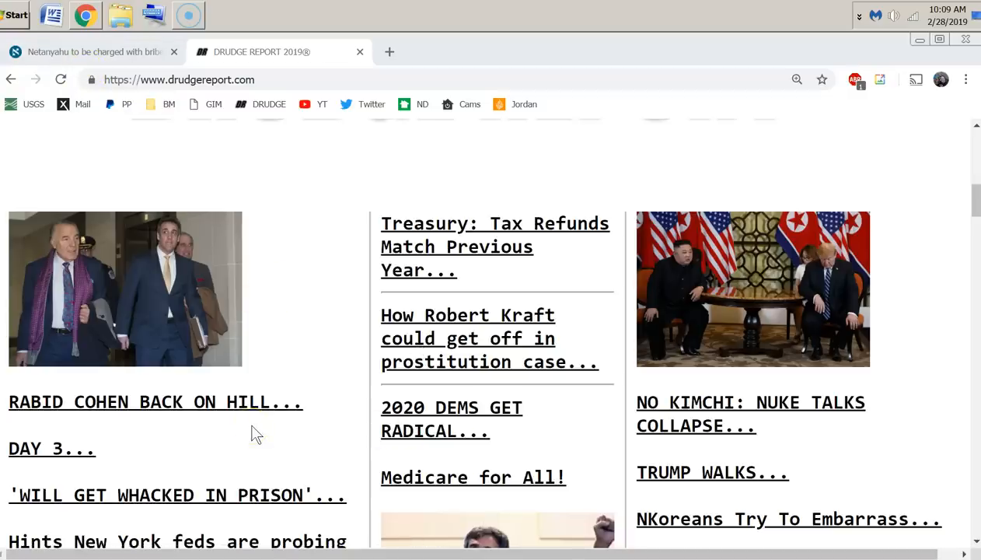
mouse_move(55, 416)
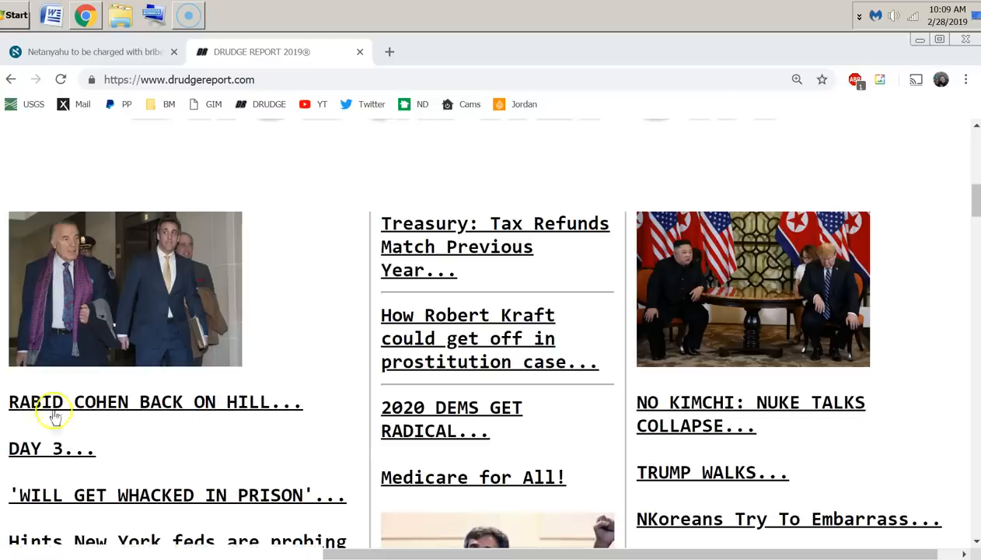
mouse_move(161, 388)
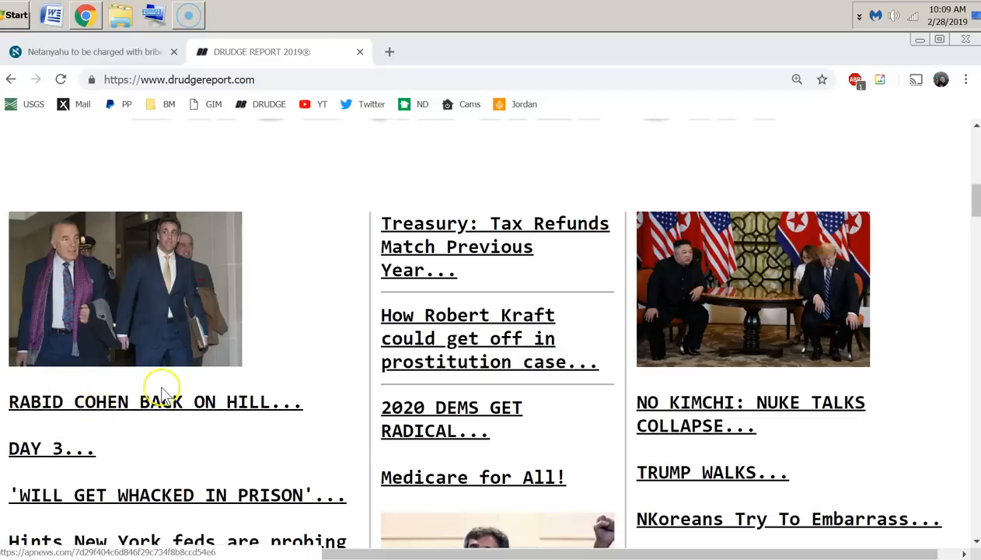
mouse_move(274, 427)
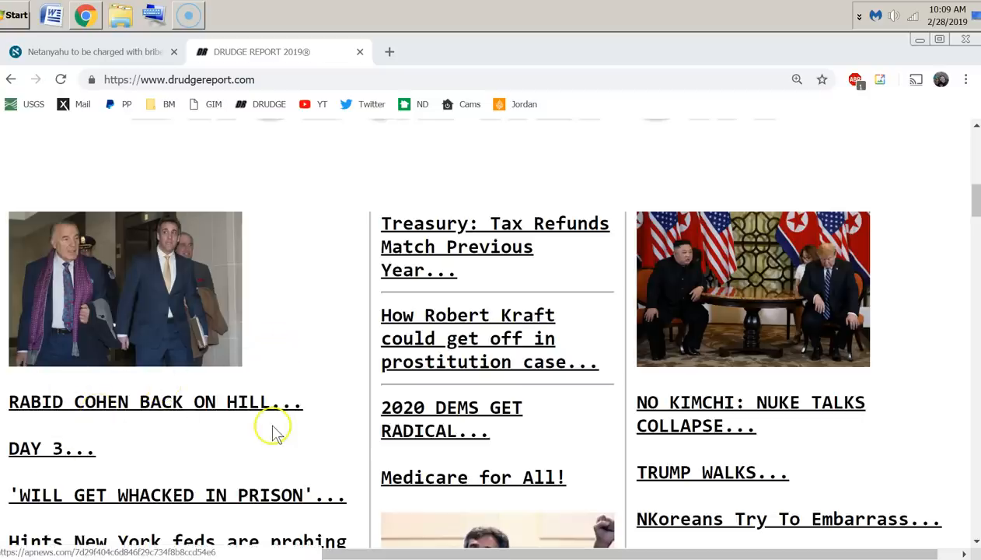
mouse_move(964, 214)
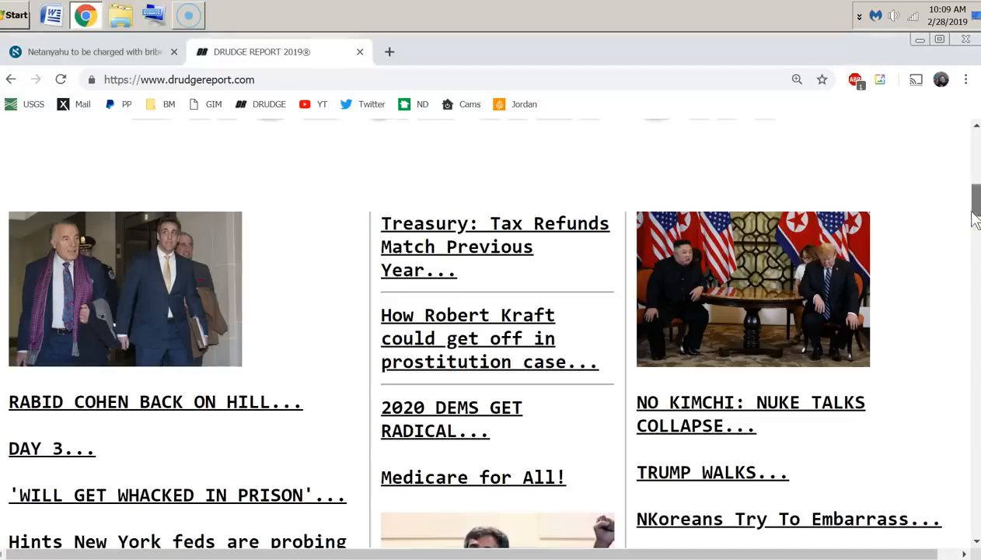
scroll("down", 3)
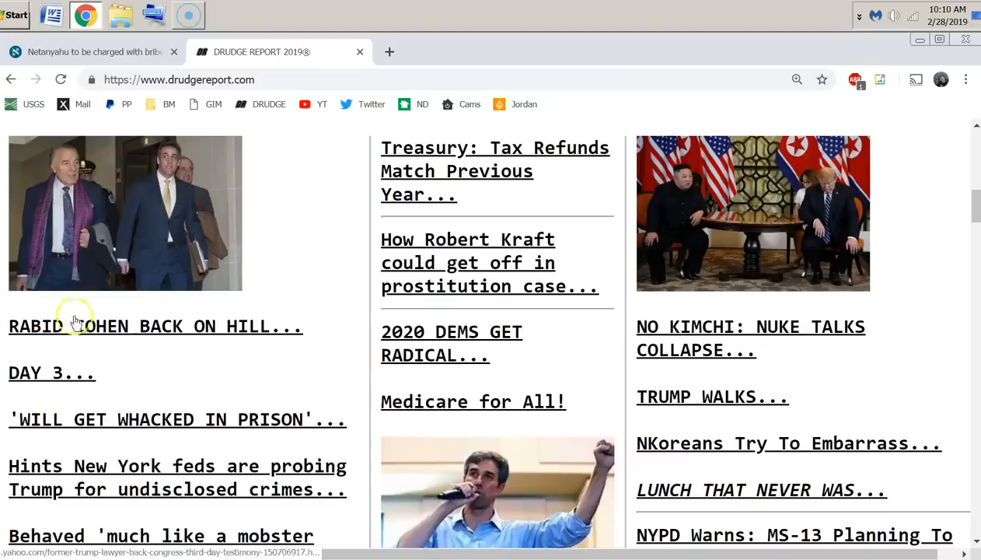
mouse_move(90, 272)
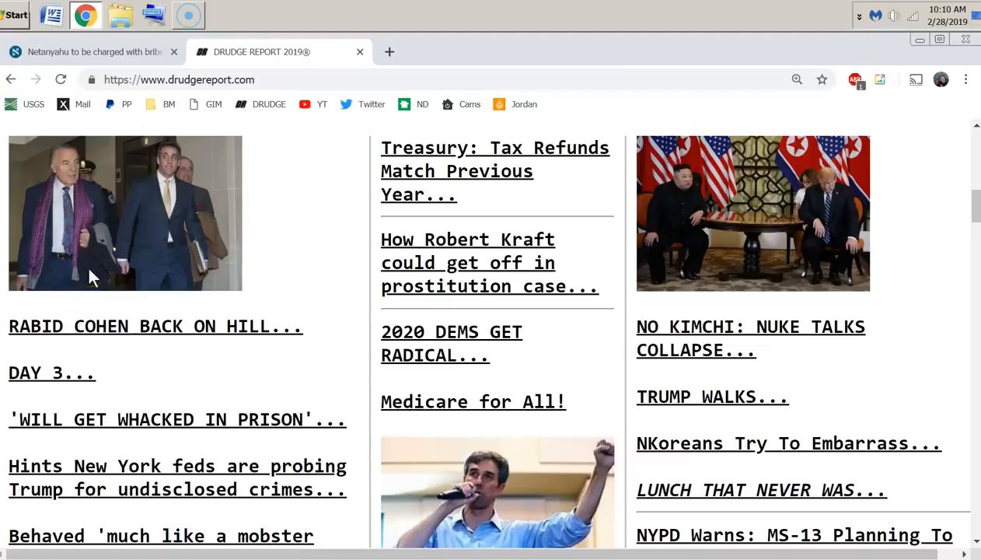
mouse_move(817, 385)
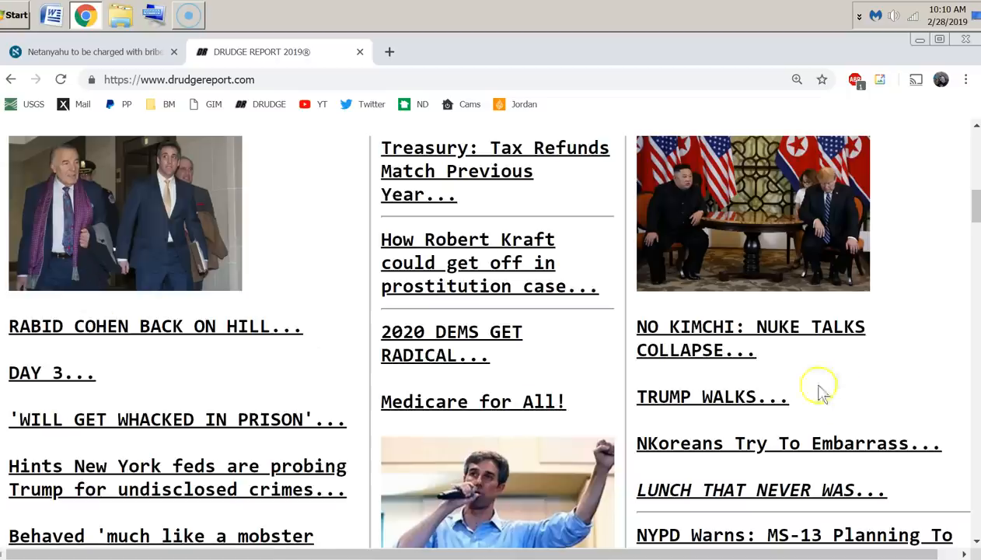
mouse_move(734, 443)
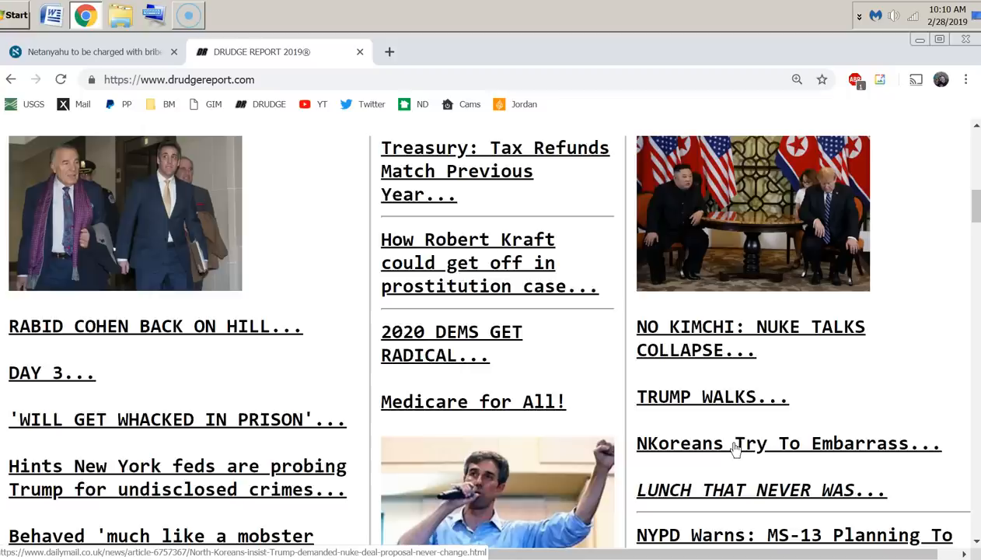
mouse_move(724, 350)
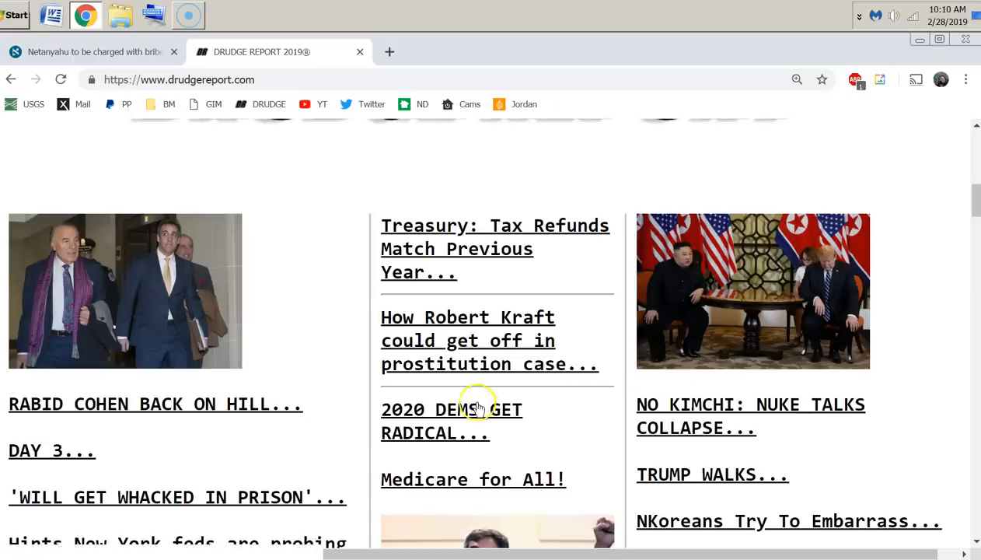
scroll("down", 3)
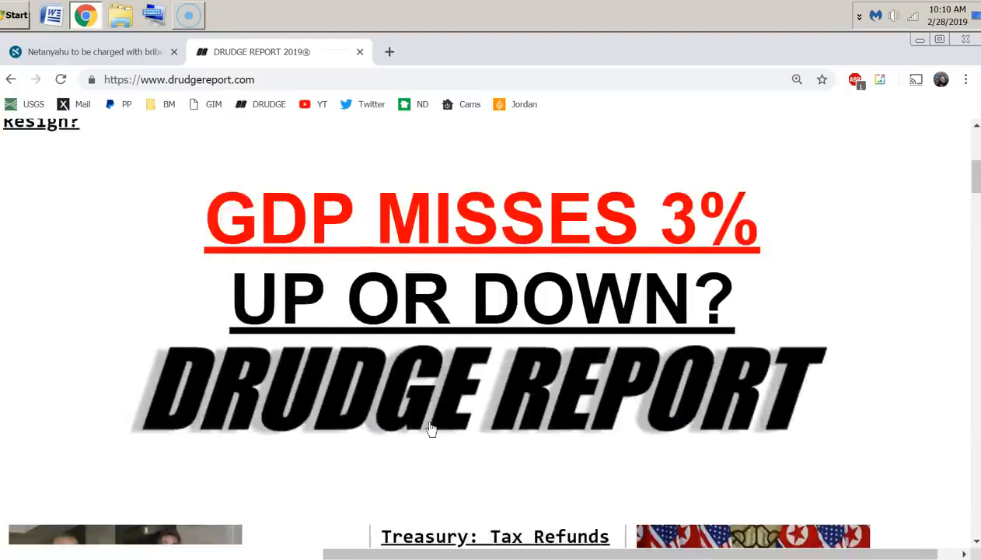
scroll("down", 3)
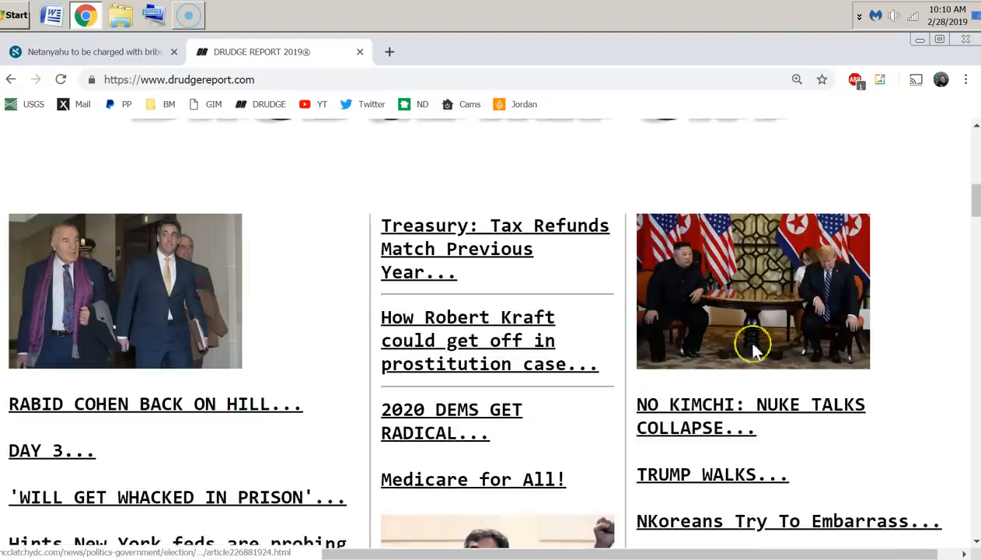
mouse_move(485, 410)
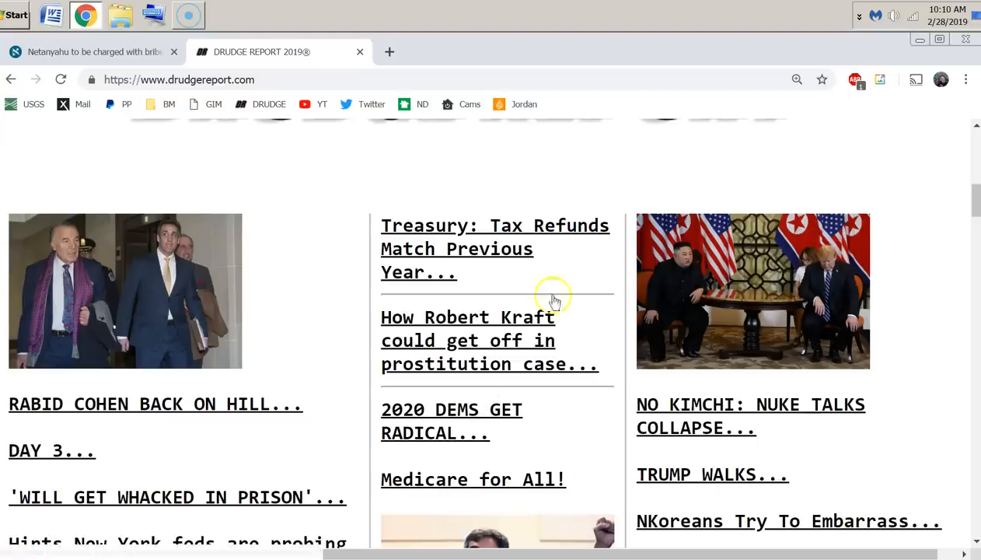
scroll("up", 3)
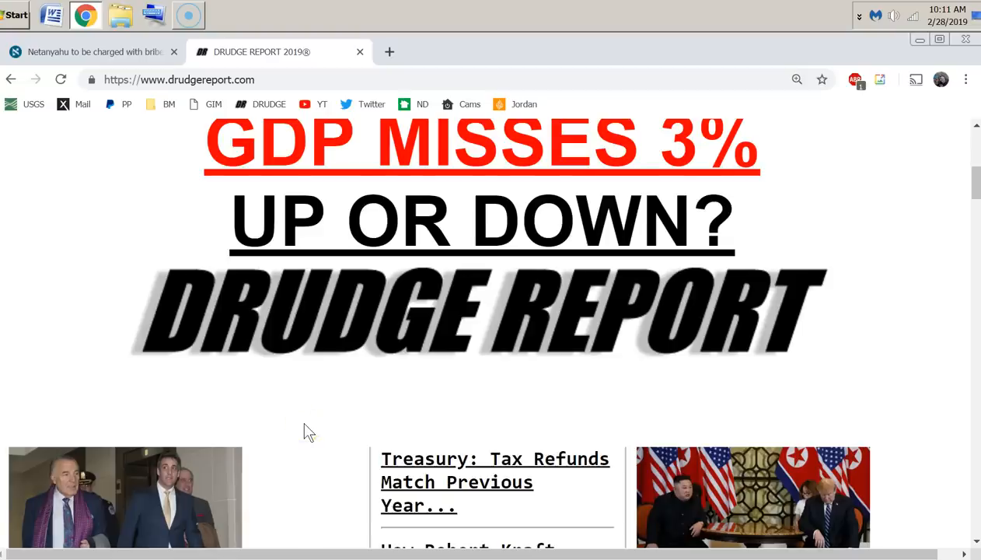
scroll("down", 3)
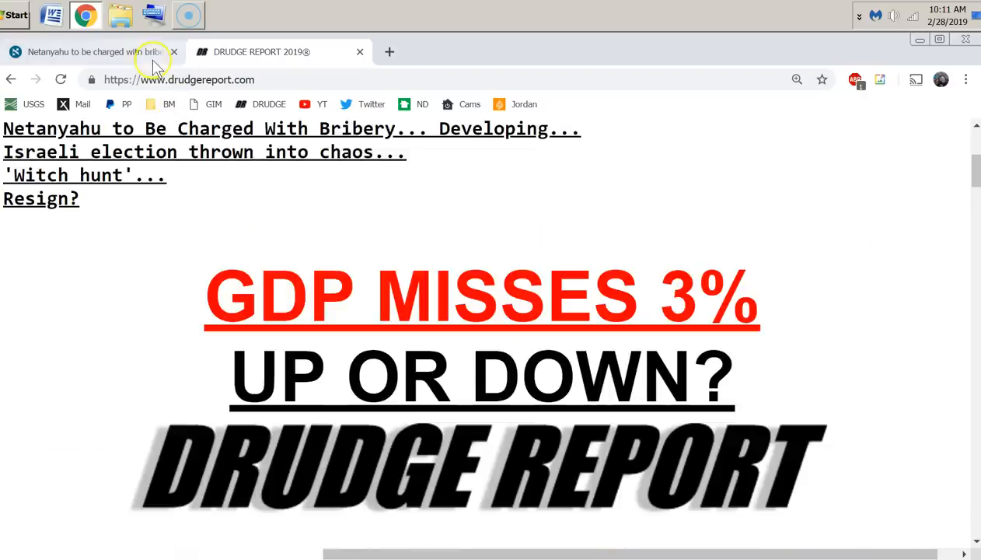
left_click(93, 51)
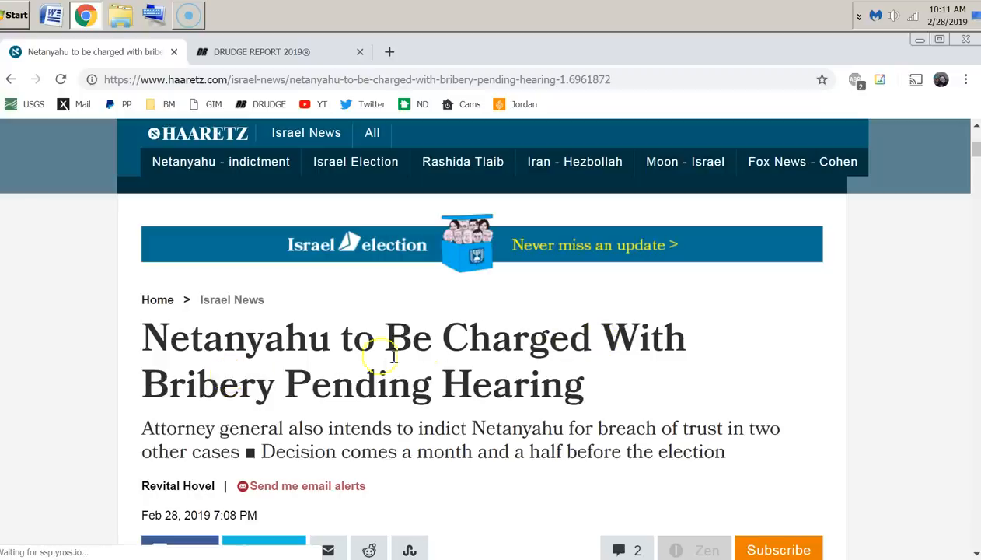
mouse_move(346, 401)
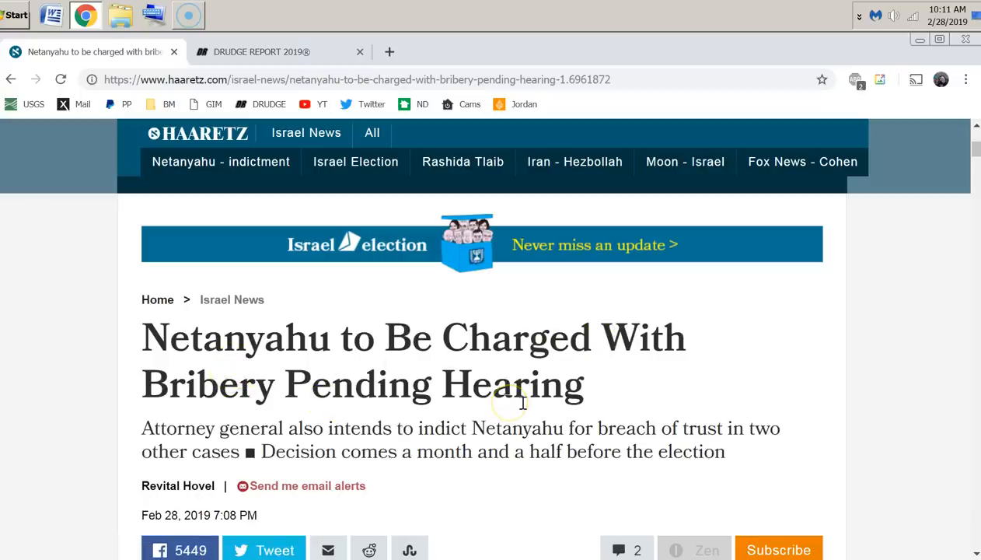
mouse_move(522, 401)
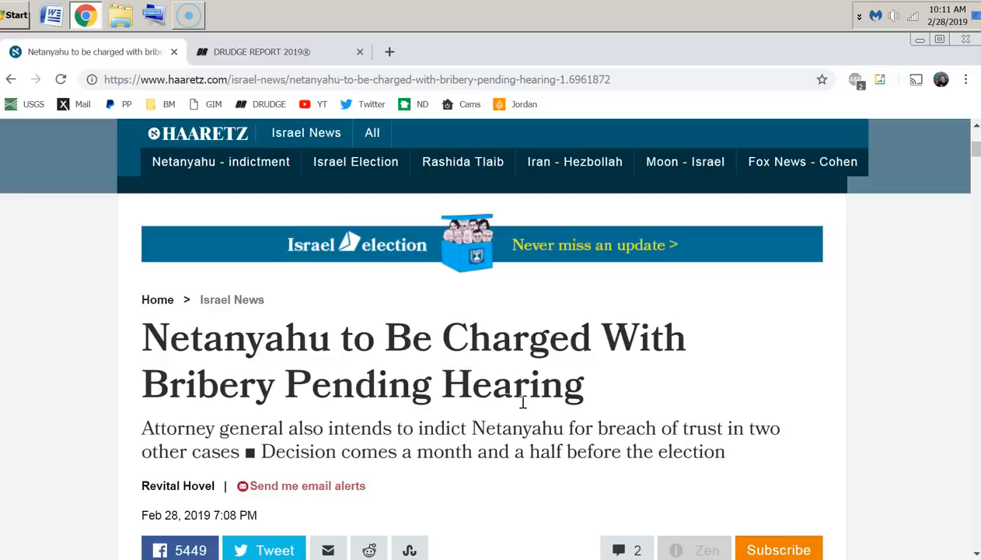
scroll("down", 3)
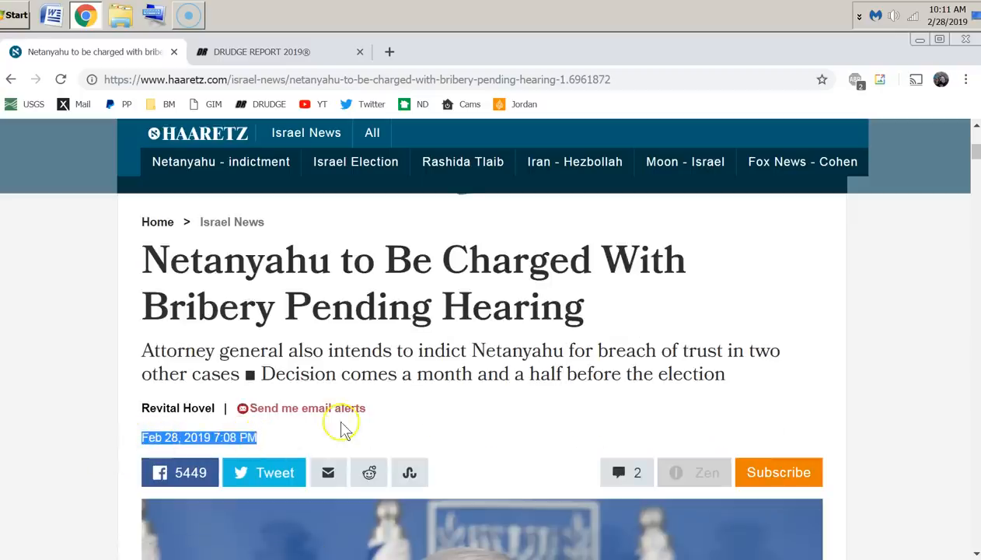
mouse_move(345, 429)
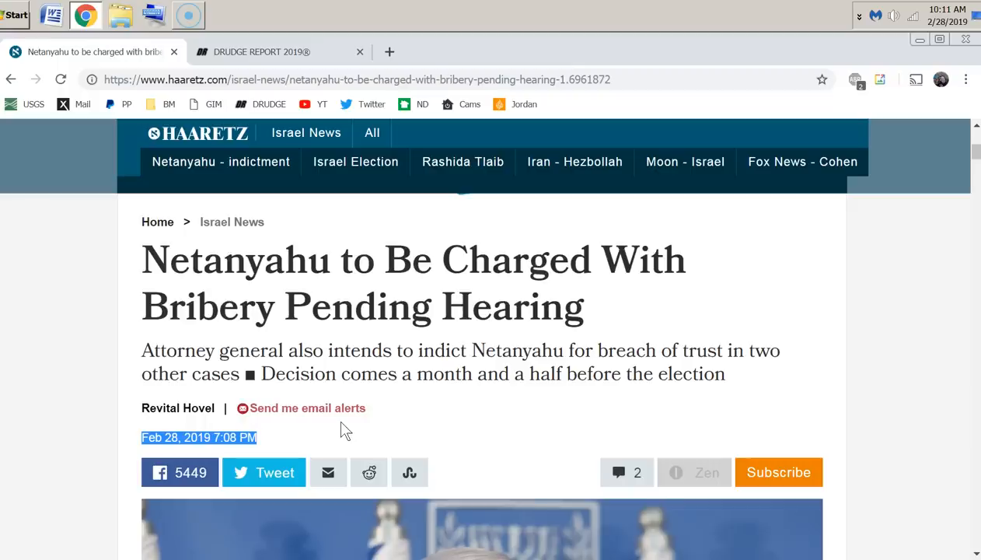
scroll("down", 3)
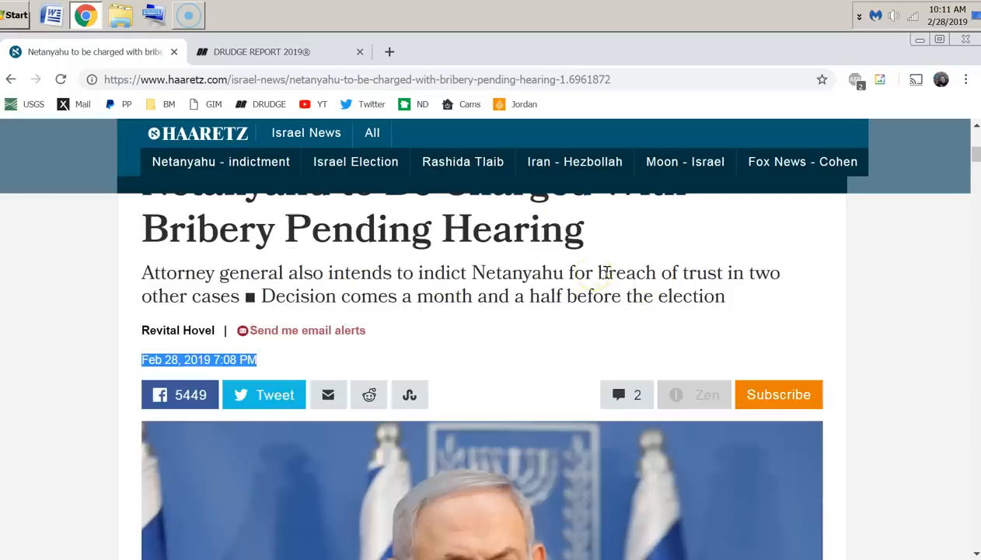
mouse_move(426, 278)
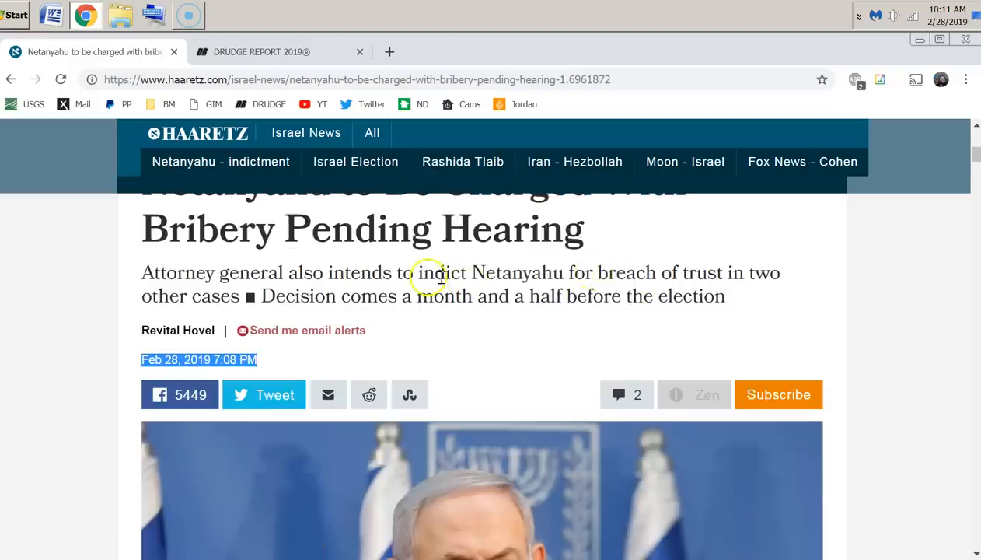
mouse_move(416, 280)
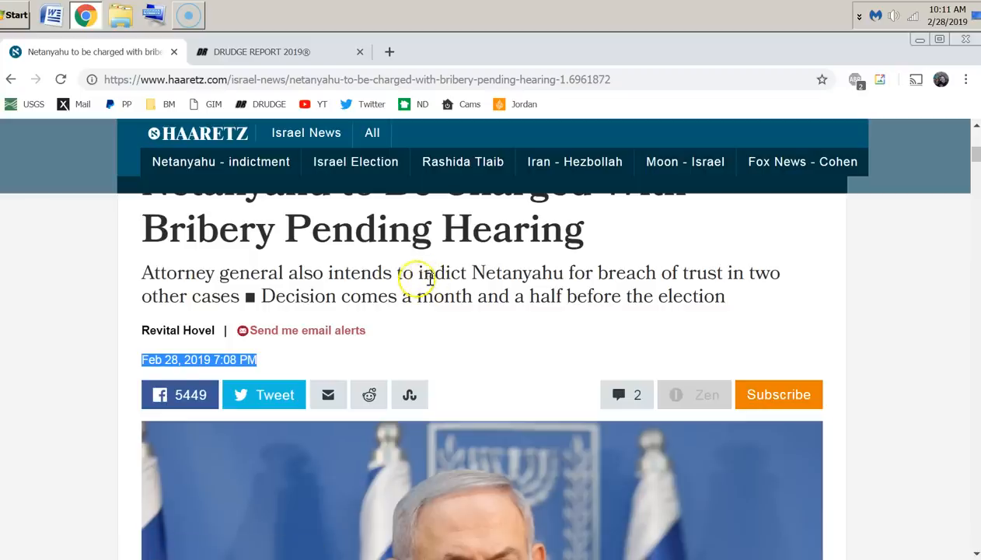
left_click_drag(418, 272, 562, 272)
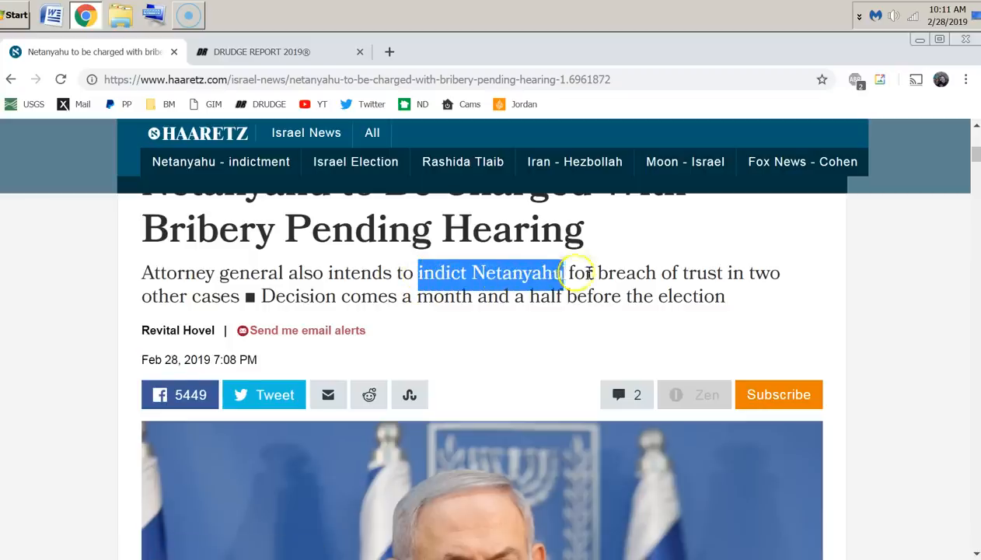
left_click_drag(575, 272, 722, 272)
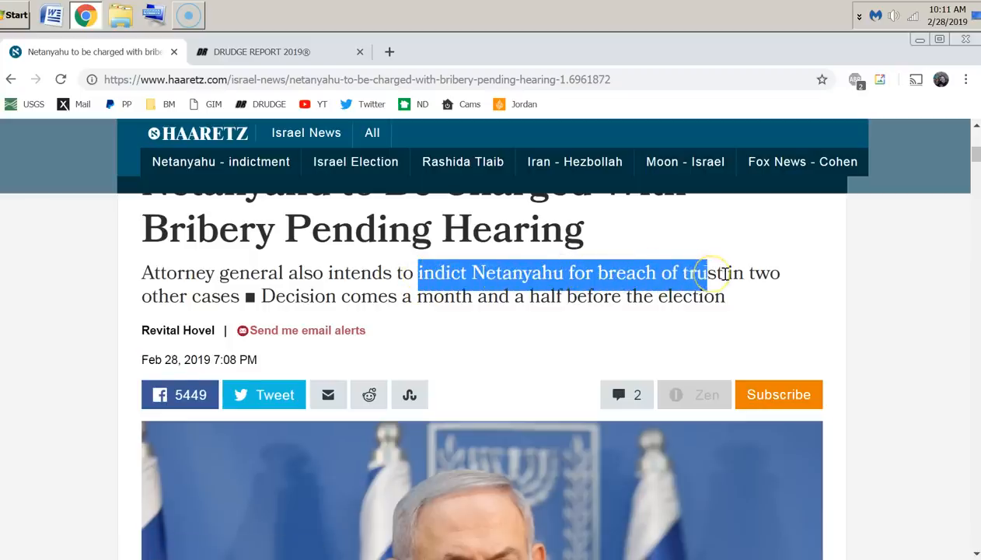
left_click_drag(722, 273, 540, 273)
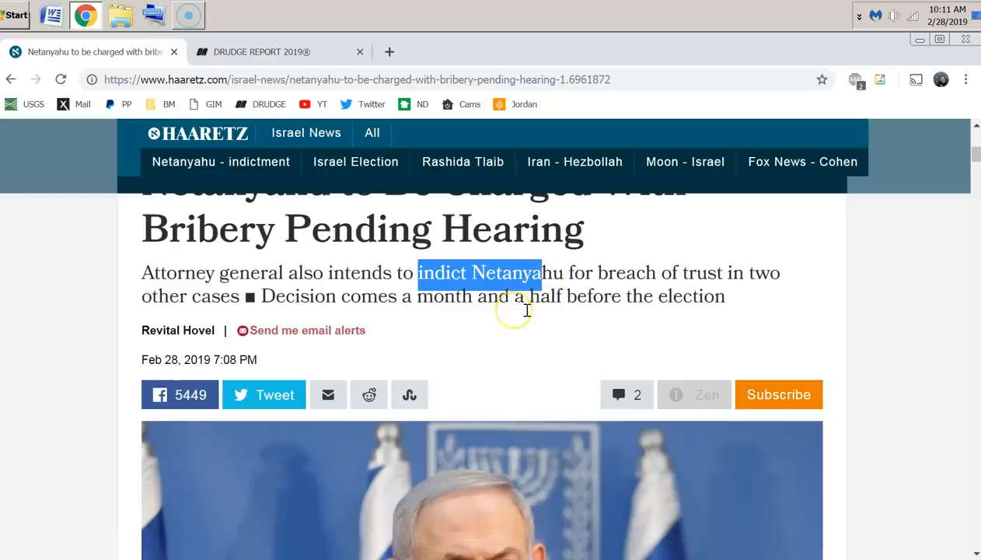
mouse_move(500, 345)
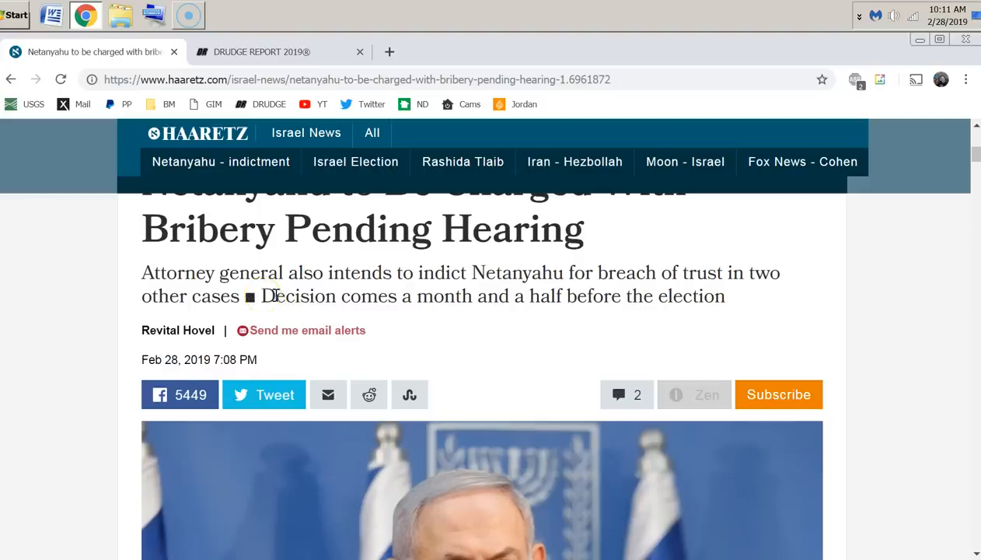
scroll("down", 3)
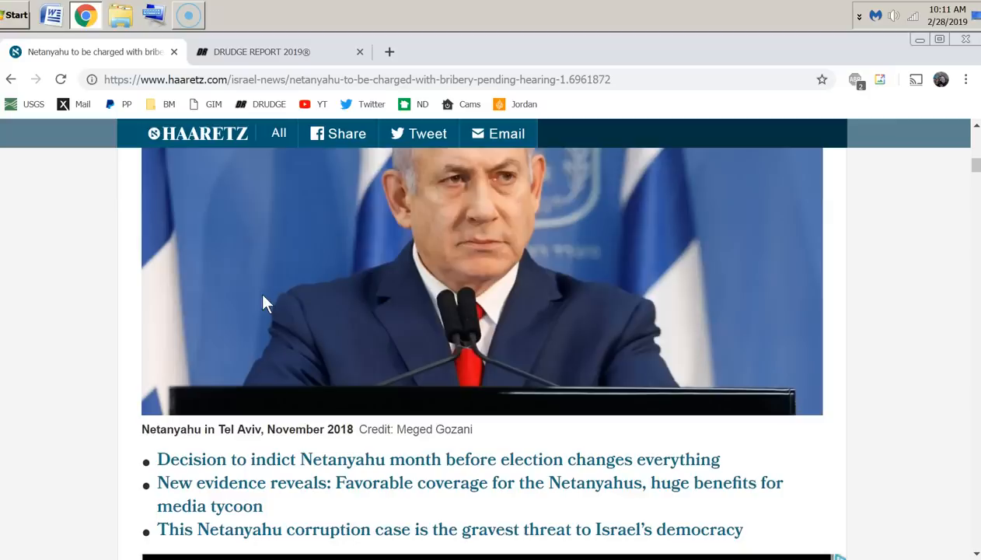
scroll("down", 3)
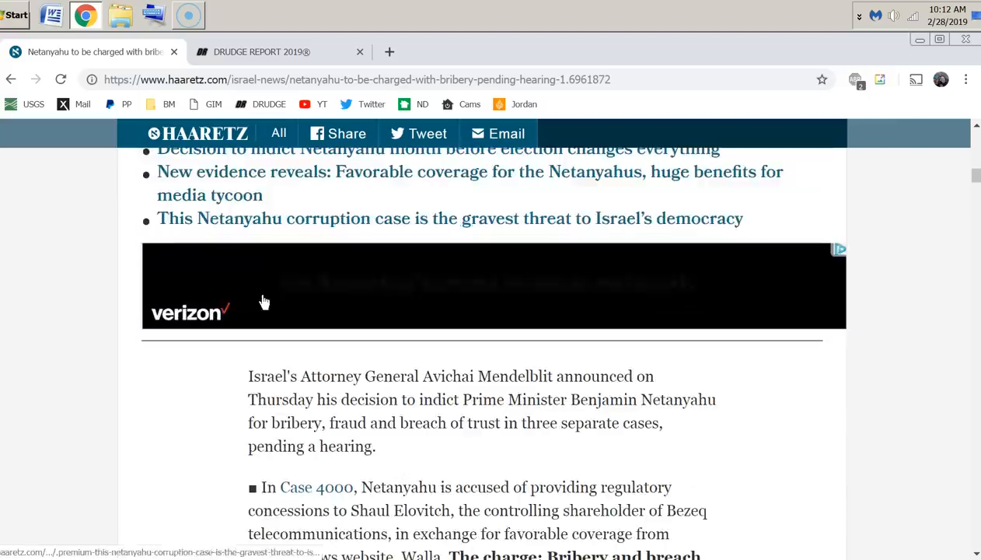
scroll("up", 3)
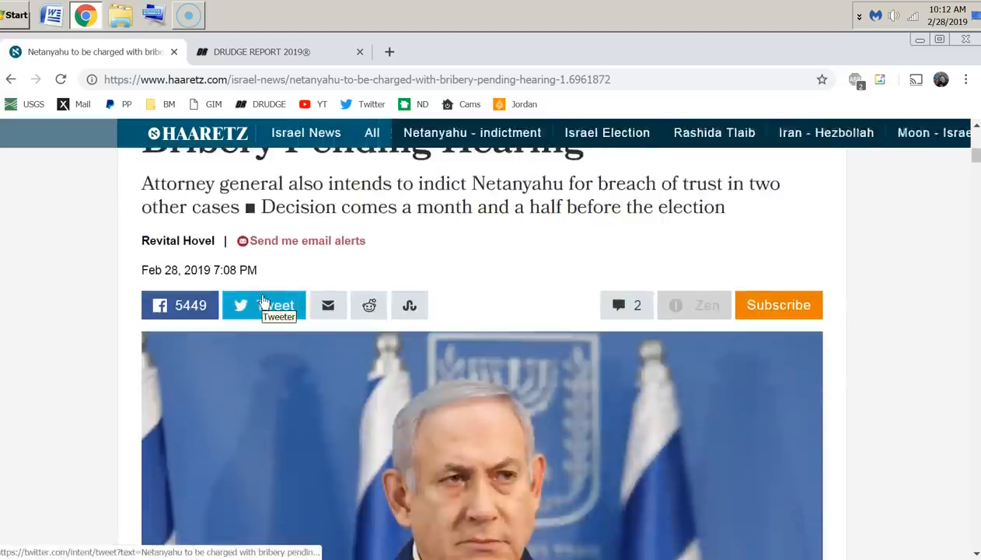
scroll("down", 3)
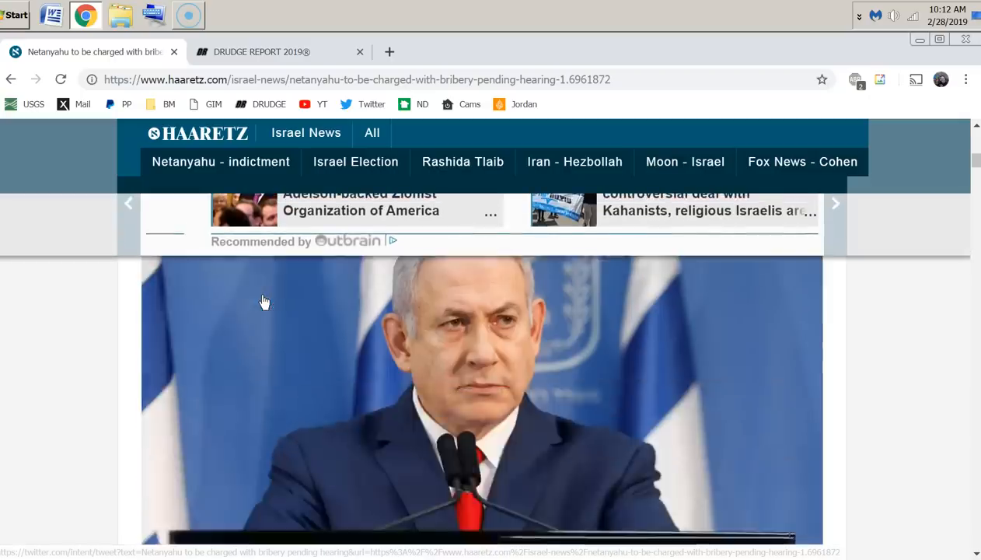
scroll("down", 3)
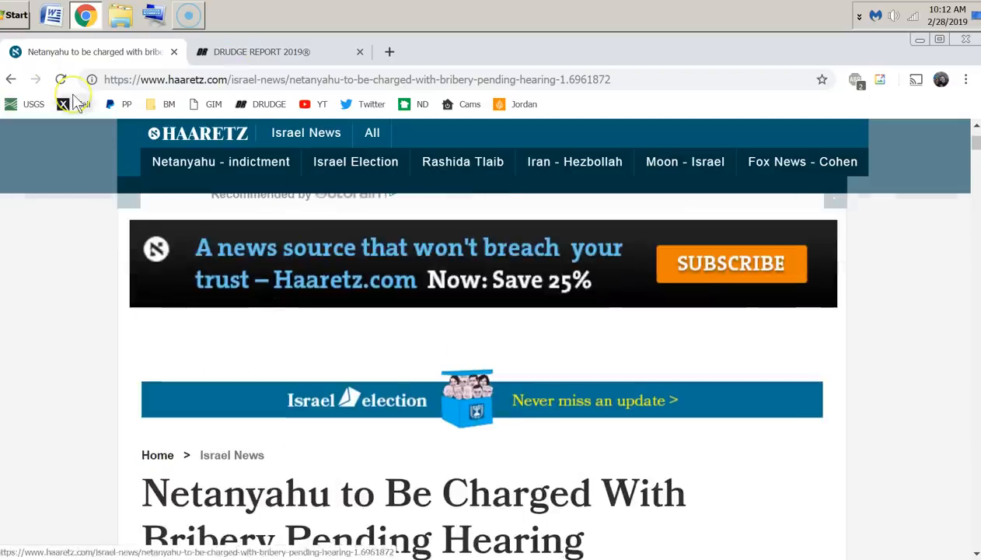
mouse_move(78, 102)
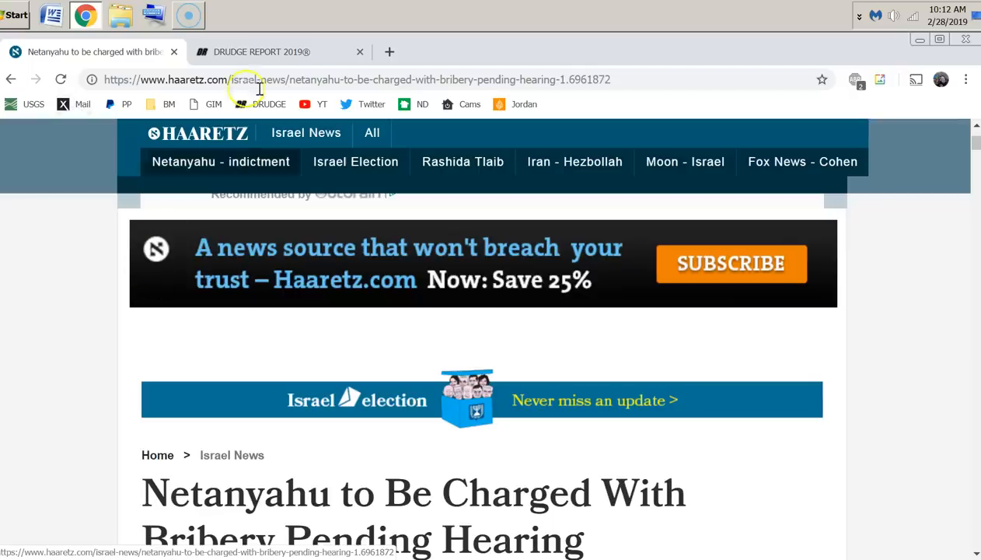
- Return to the Drudge Report page and scroll down past the banner into the headline columns
left_click(261, 51)
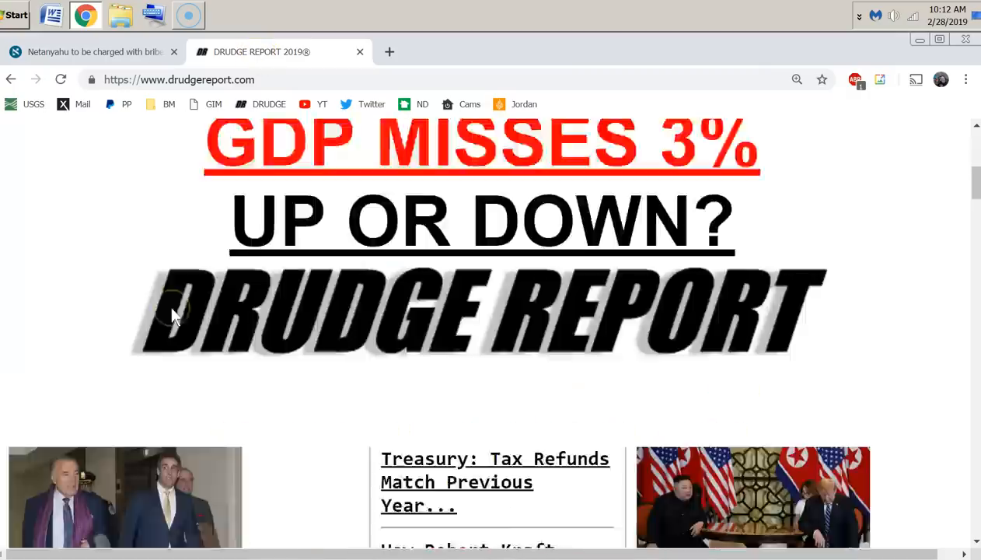
scroll("down", 3)
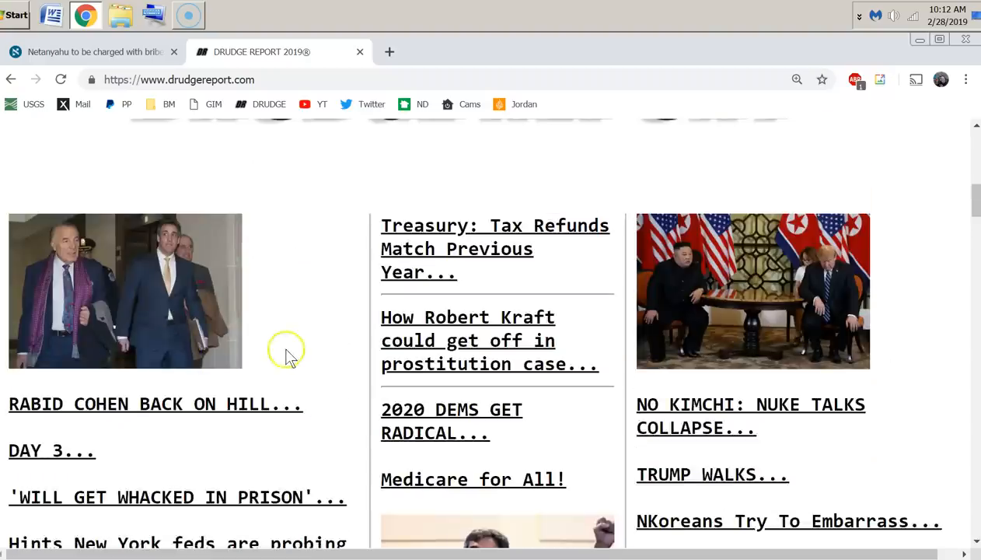
mouse_move(292, 356)
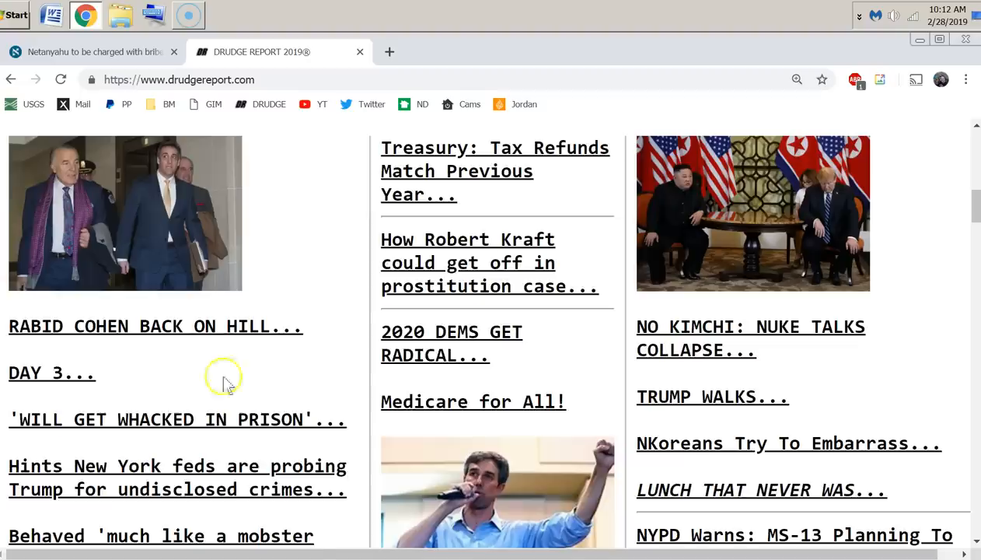
mouse_move(128, 370)
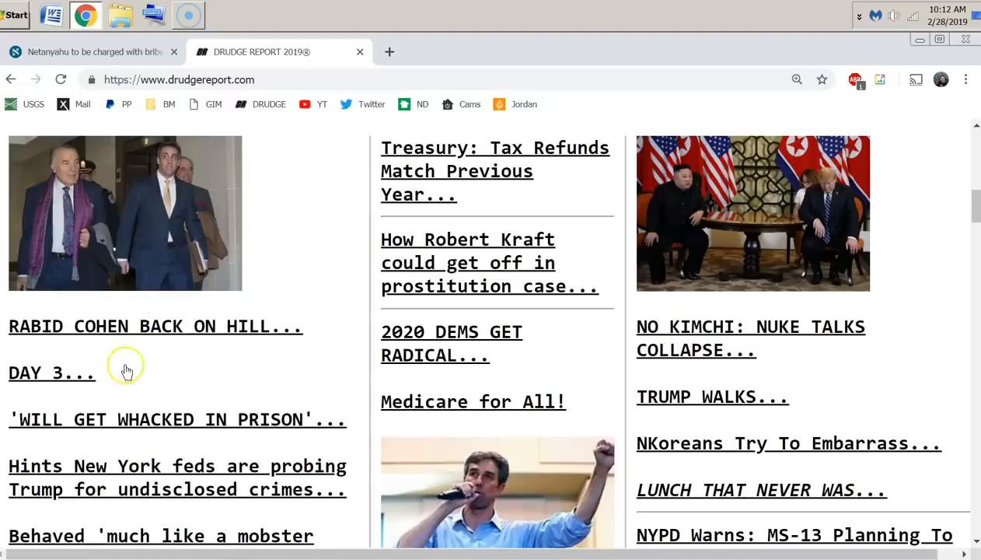
mouse_move(127, 372)
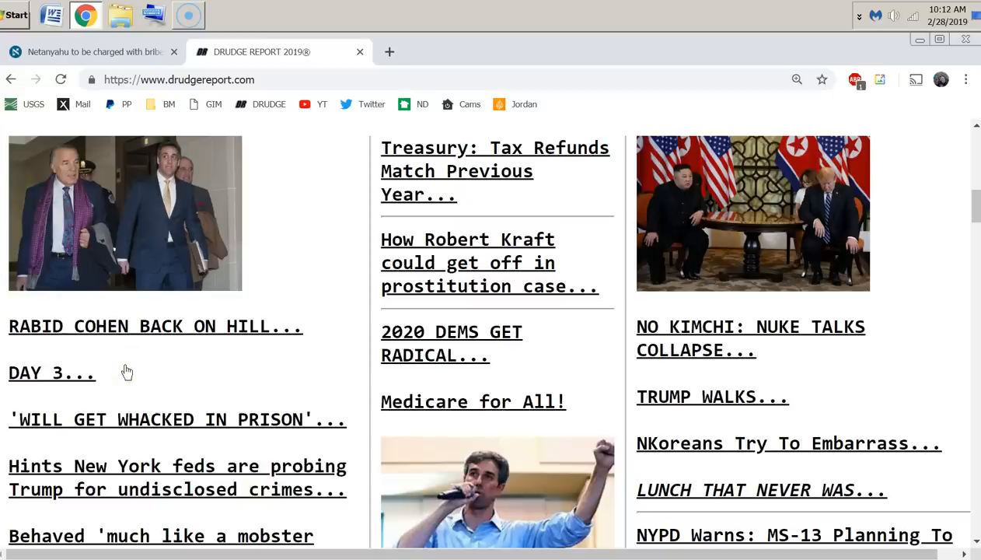
mouse_move(128, 373)
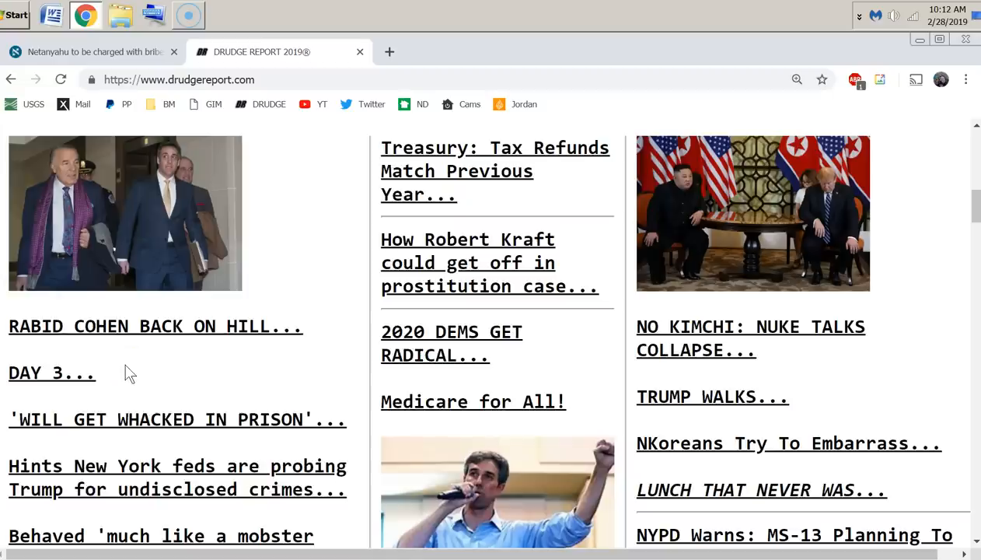
scroll("down", 3)
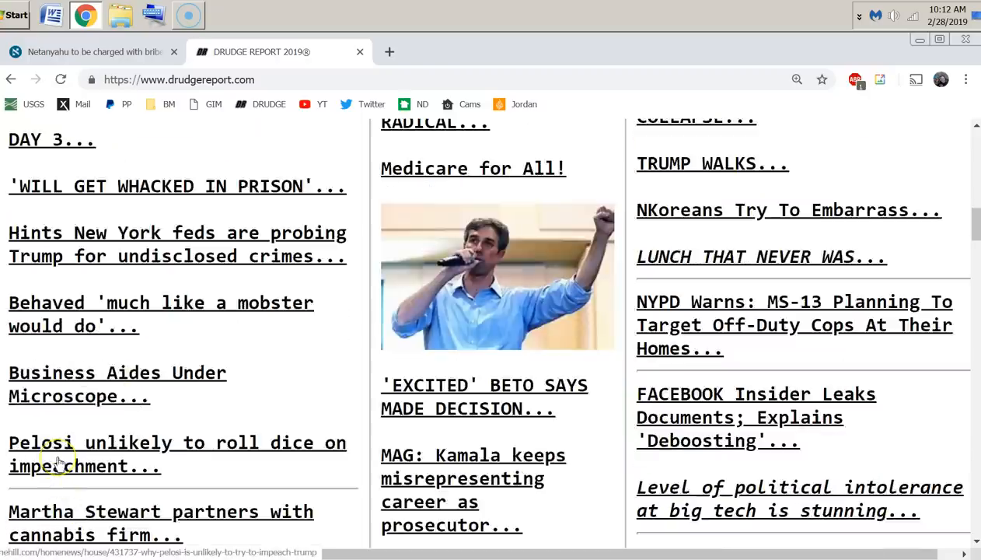
mouse_move(169, 519)
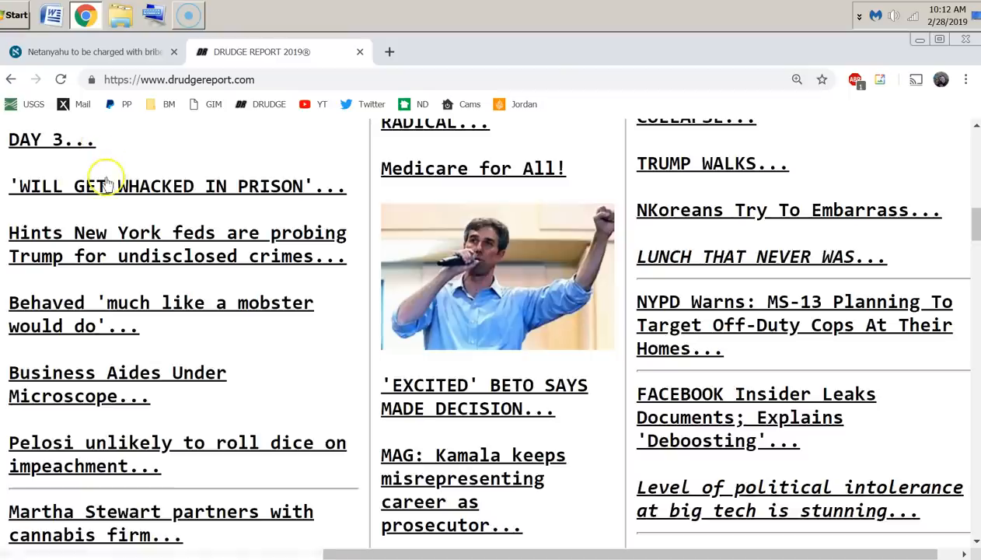
mouse_move(108, 187)
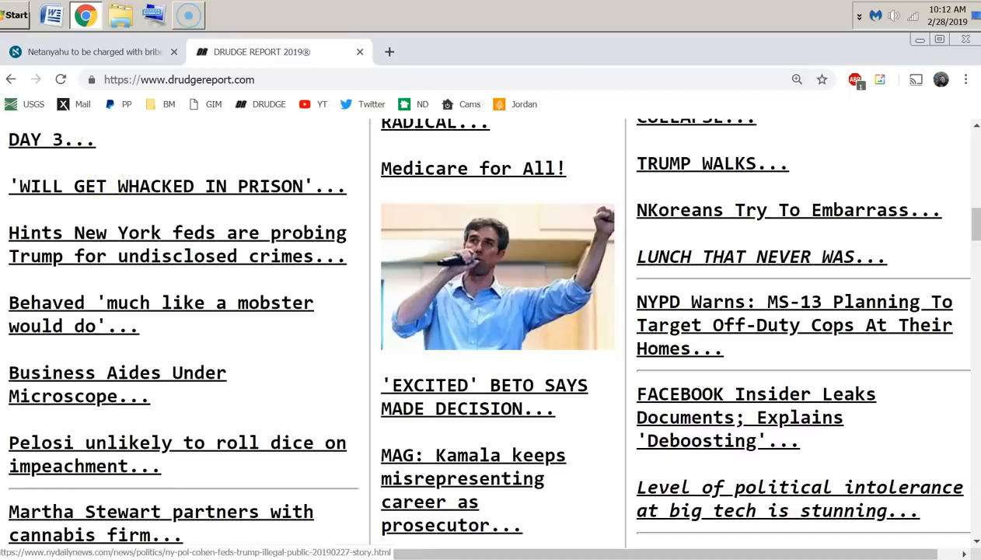
- Follow the 'much like a mobster' headline story, then close Chrome to the desktop
left_click(86, 51)
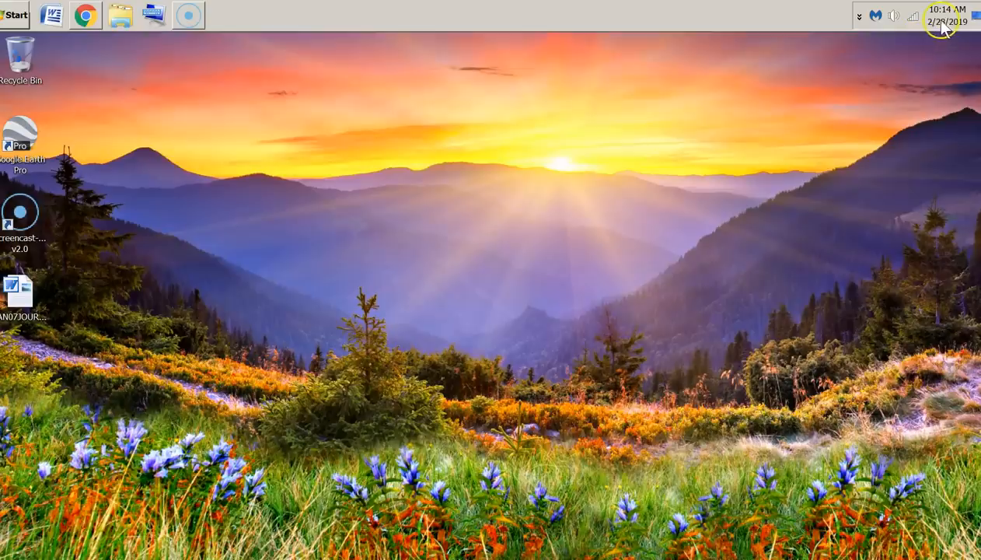
mouse_move(381, 432)
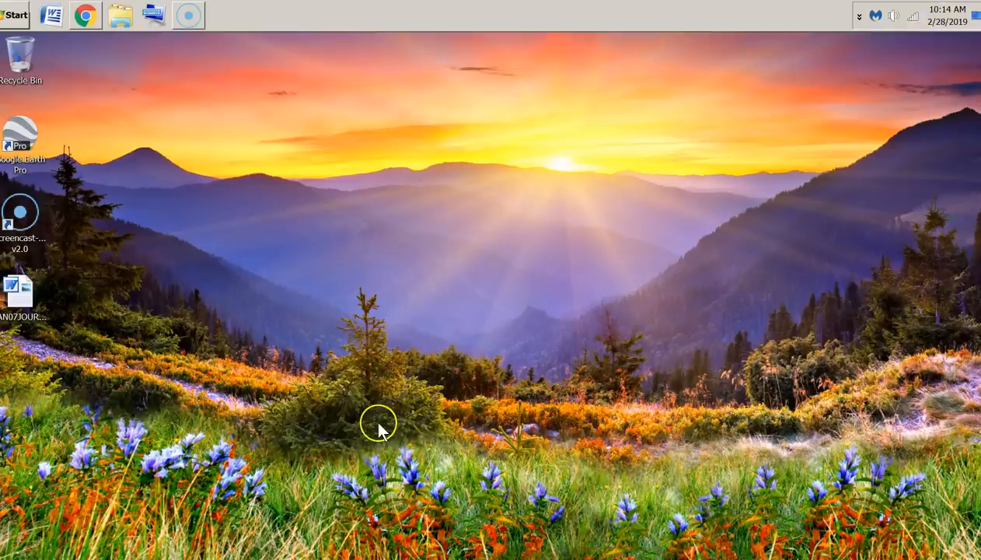